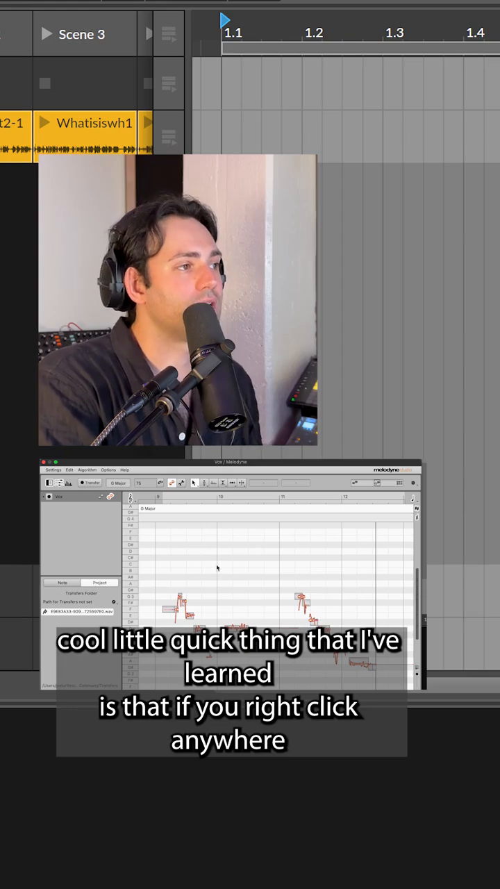
Step: Bring up the right-click quick tool menu over an empty spot in the note grid
right_click(217, 566)
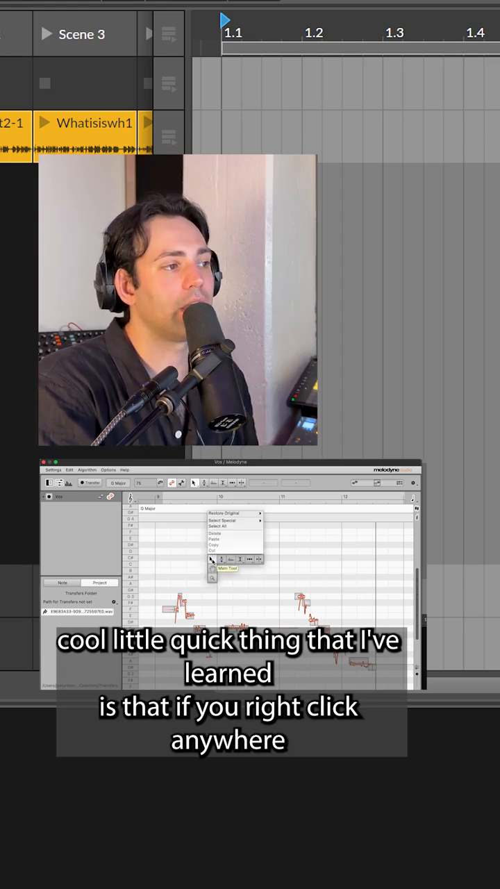